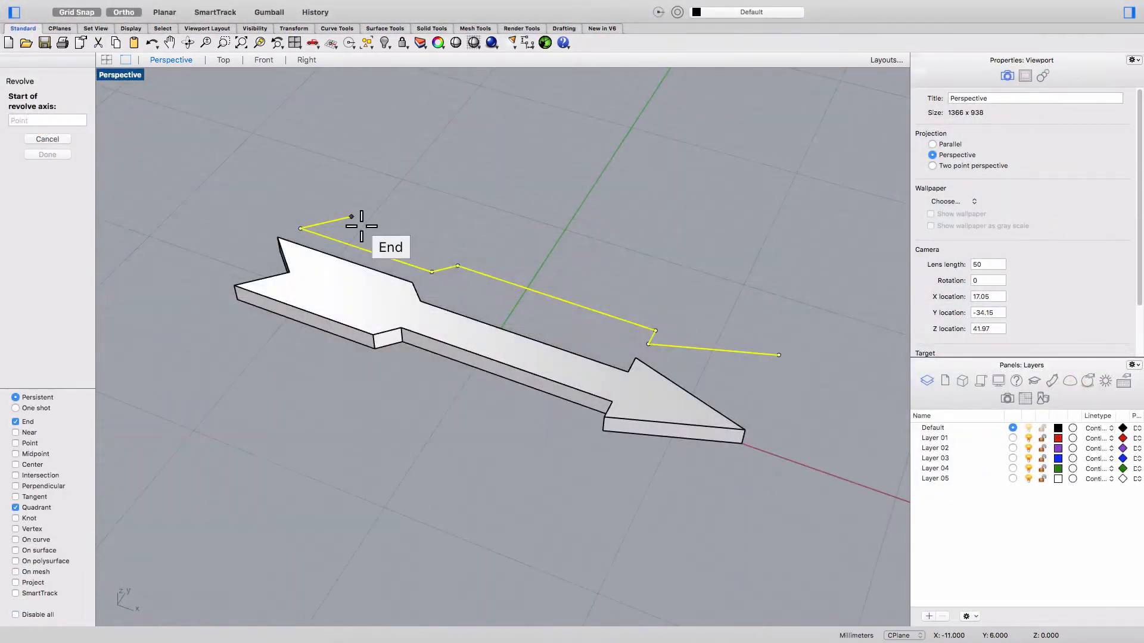
# Step: Define the revolve axis by its start and end points, then select the green vase body
pyautogui.click(357, 226)
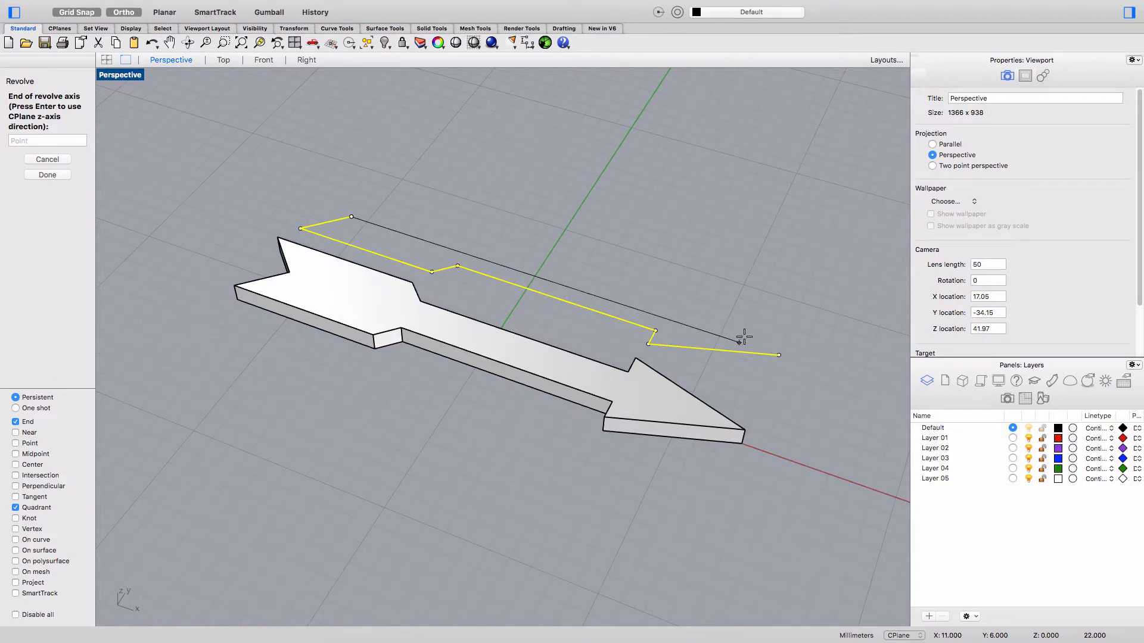
pyautogui.click(778, 355)
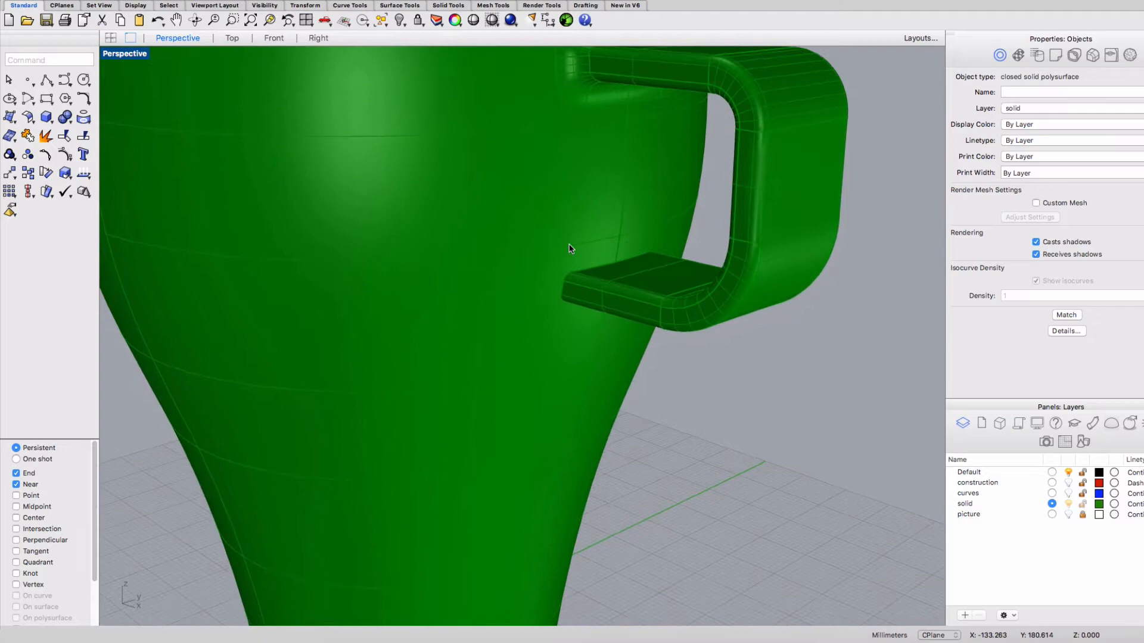
pyautogui.click(565, 295)
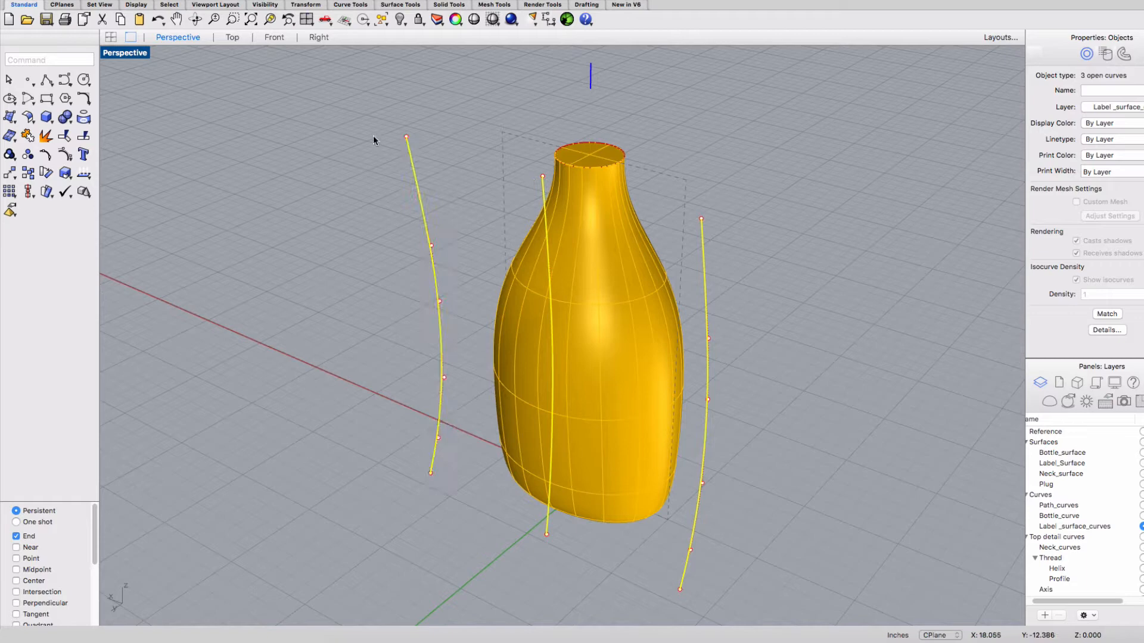
# Step: Loft the two selected rectangular outlines via Surface > Loft into the magenta tapered box and orbit around it
pyautogui.click(400, 5)
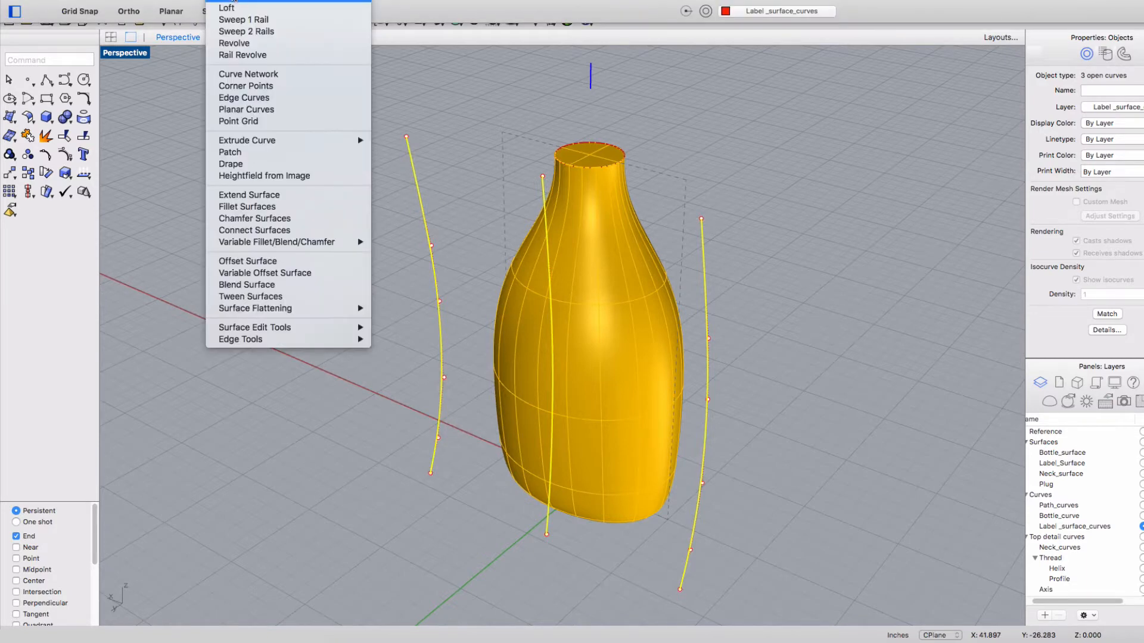
pyautogui.click(227, 8)
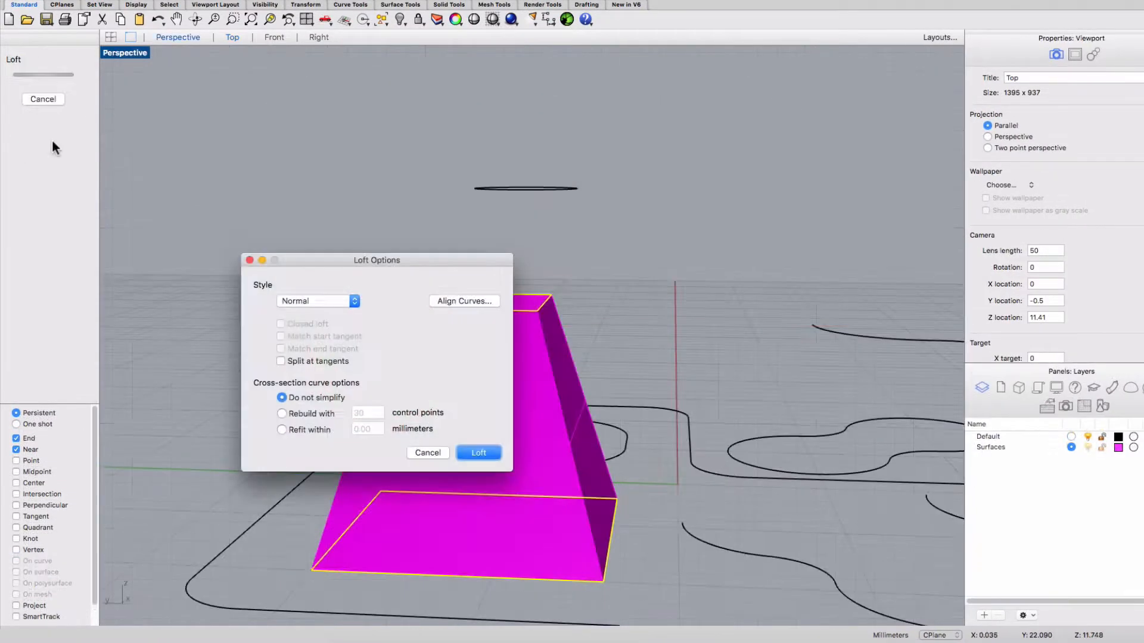
pyautogui.click(479, 452)
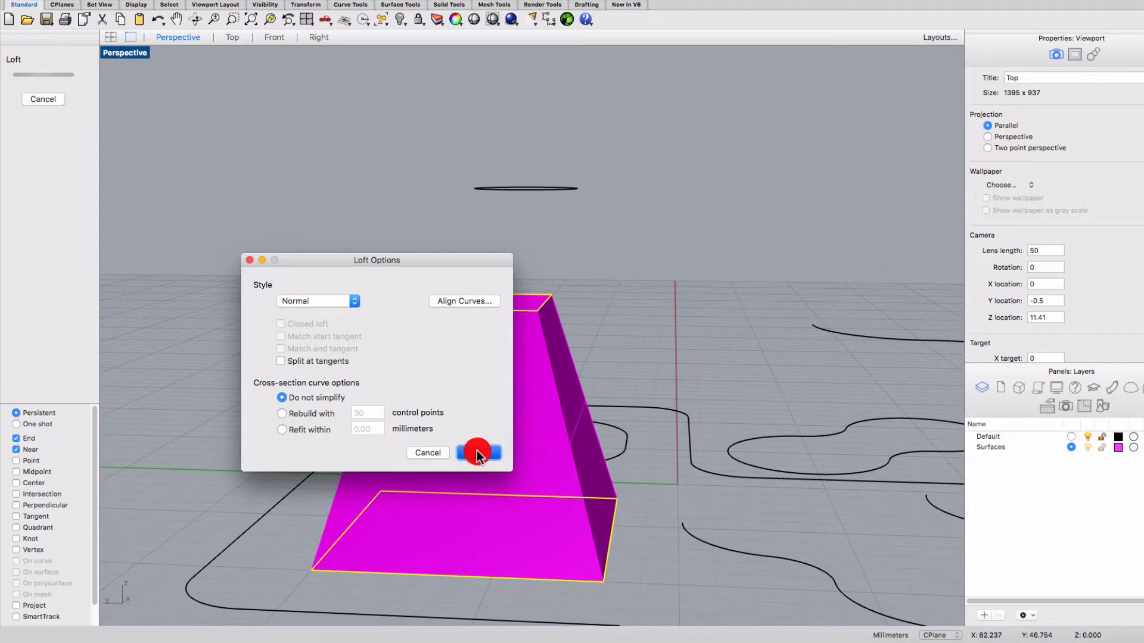
pyautogui.click(476, 453)
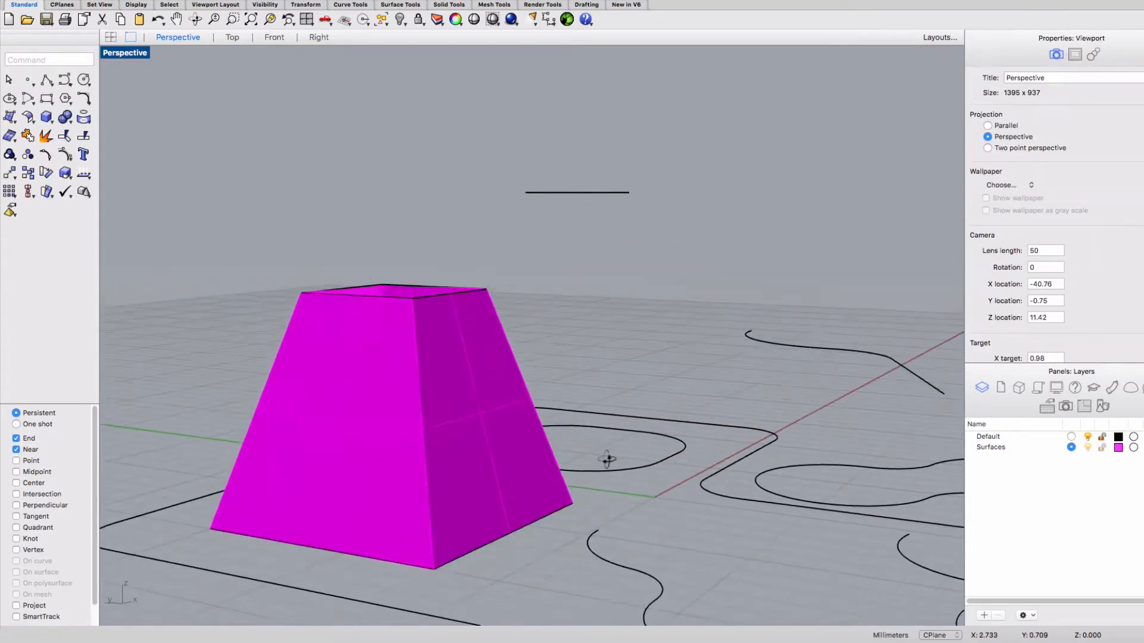
pyautogui.moveTo(606, 457); pyautogui.dragTo(460, 473)
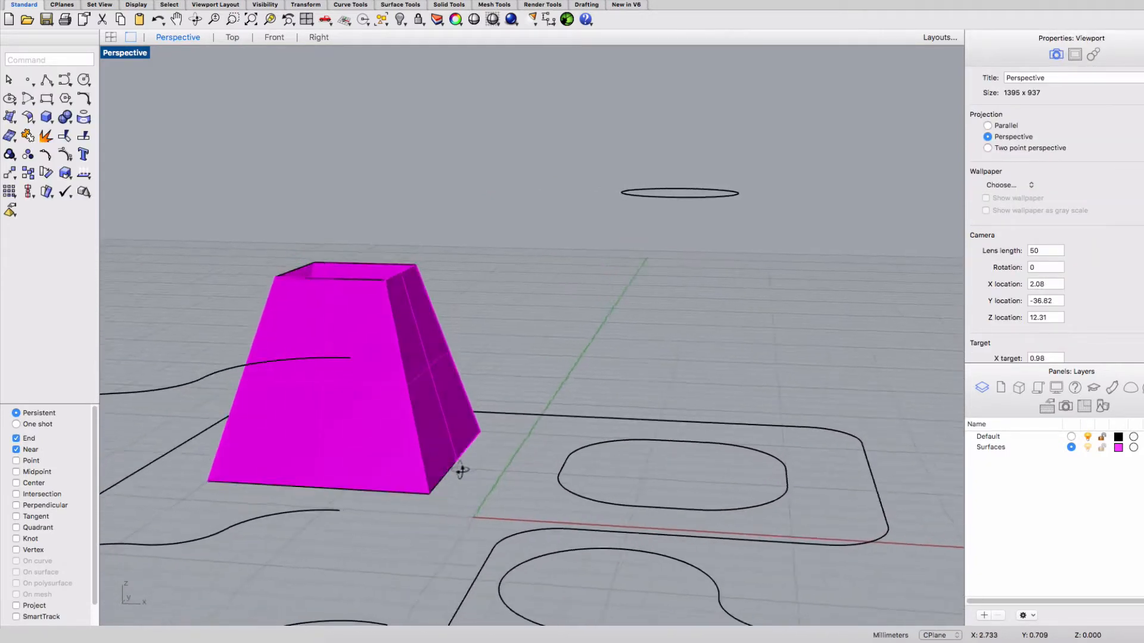
pyautogui.moveTo(467, 467); pyautogui.dragTo(347, 467)
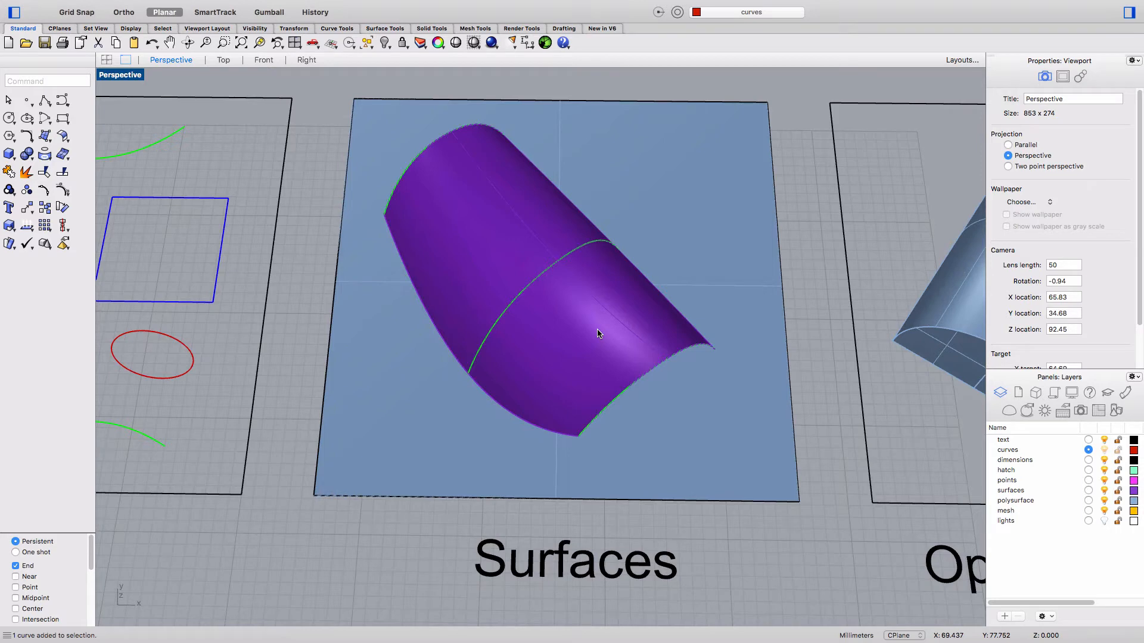
pyautogui.moveTo(592, 315)
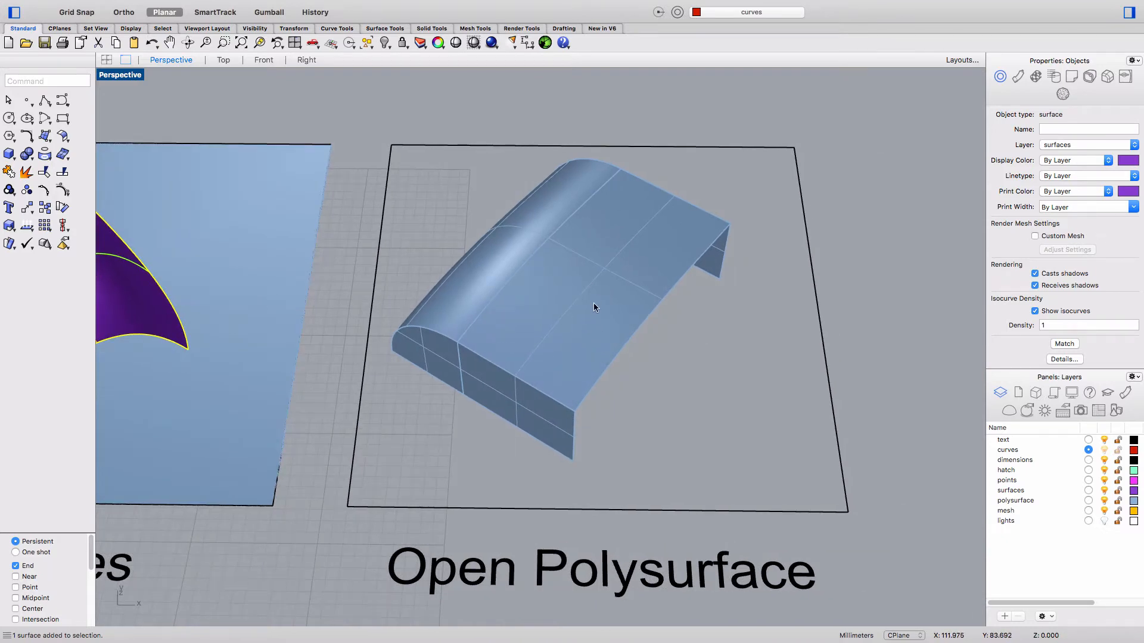
pyautogui.moveTo(727, 370)
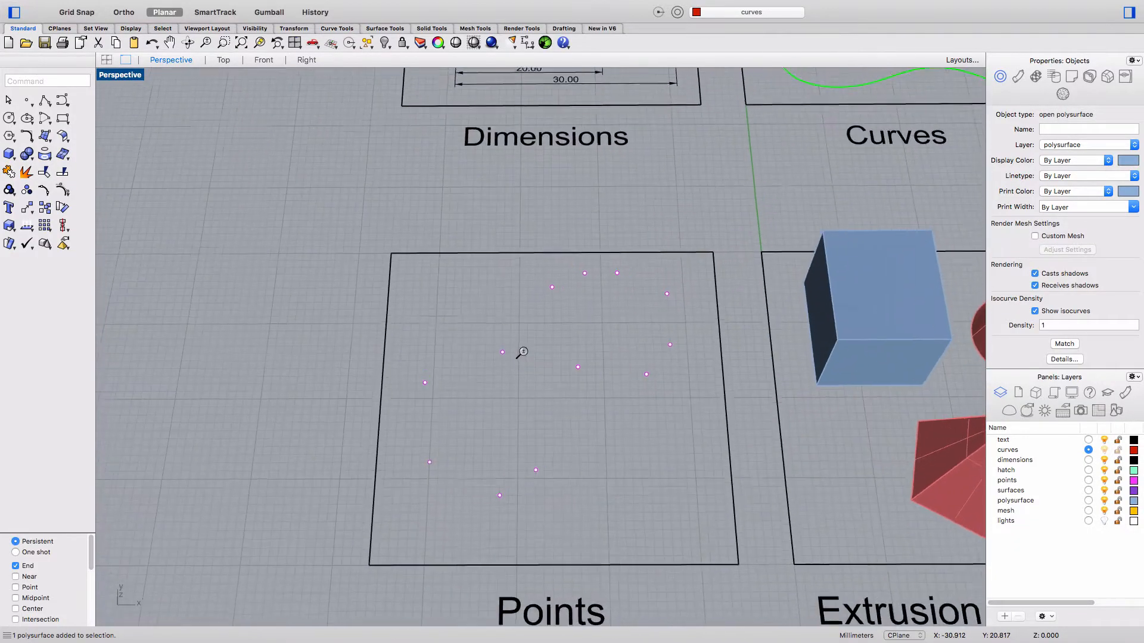
# Step: Read the Properties object type of the cone (closed solid) and the box (extrusion)
pyautogui.scroll(-3)
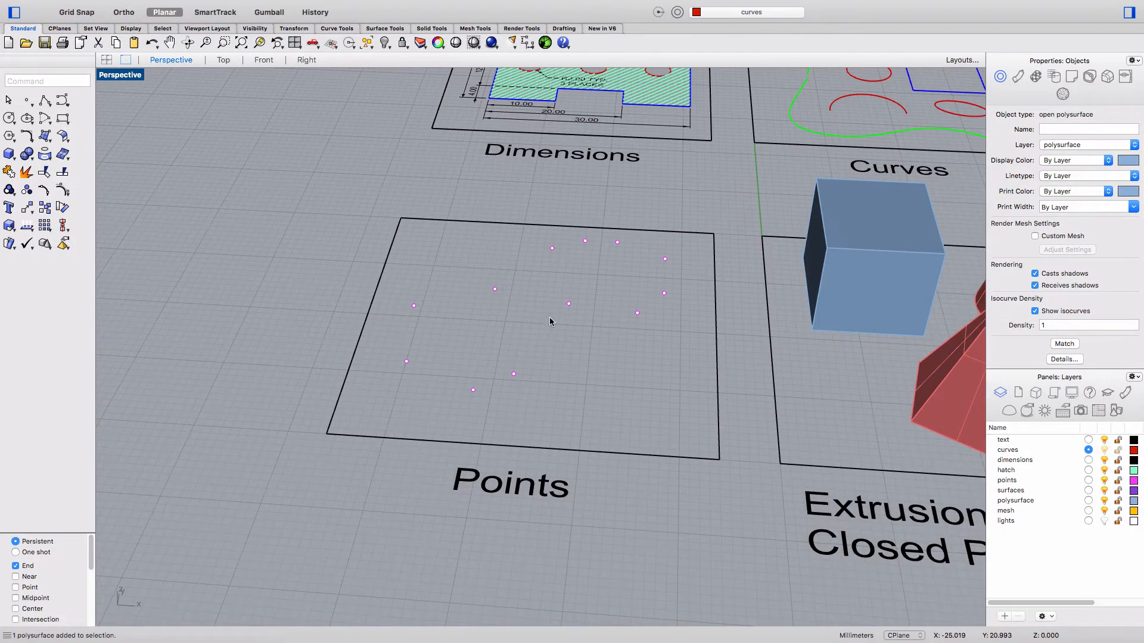
pyautogui.moveTo(550, 321); pyautogui.dragTo(527, 285)
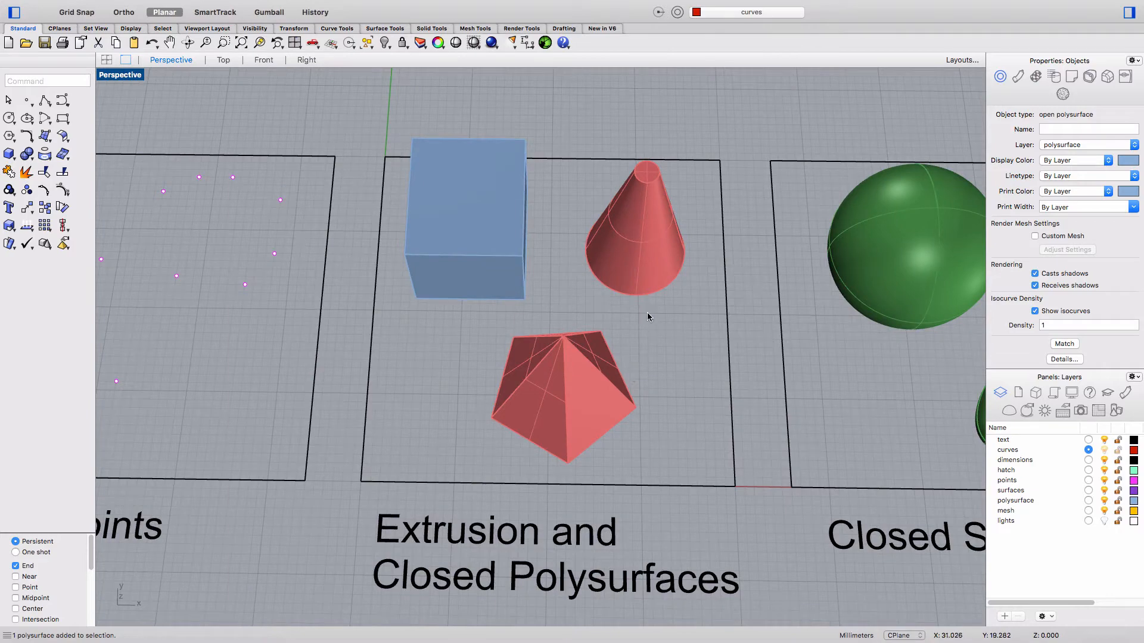
pyautogui.click(633, 255)
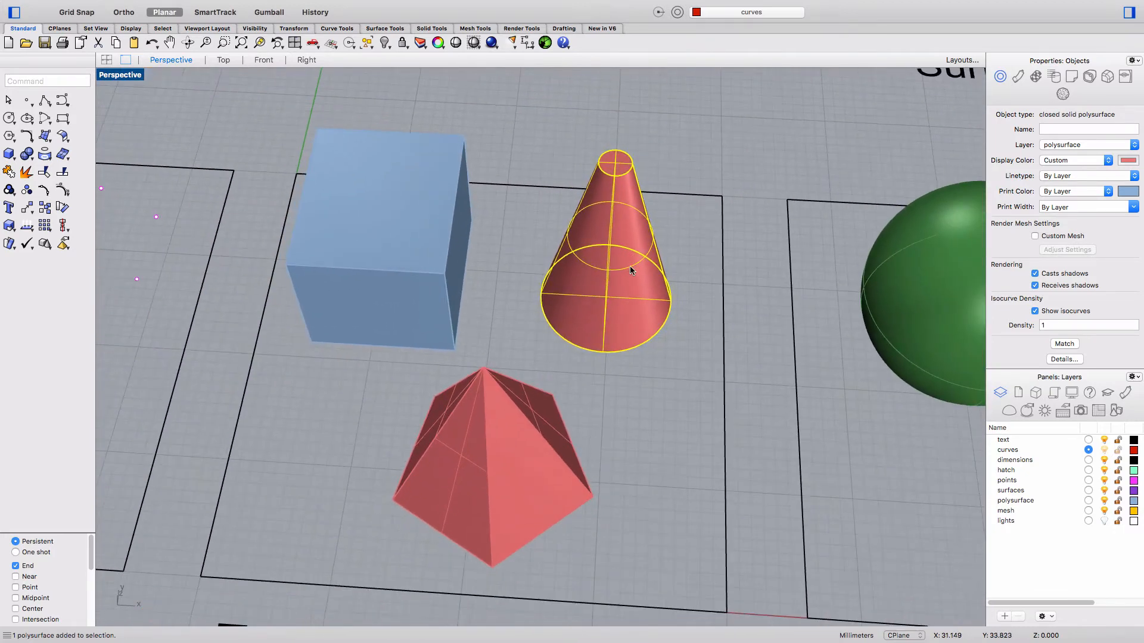
pyautogui.click(377, 232)
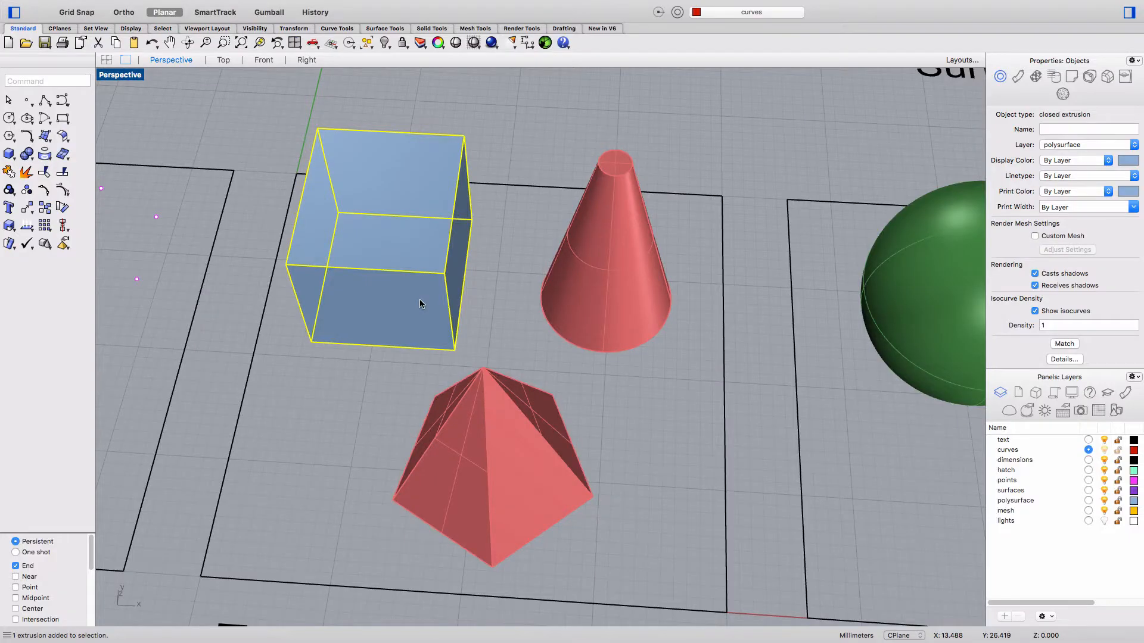
pyautogui.moveTo(499, 301)
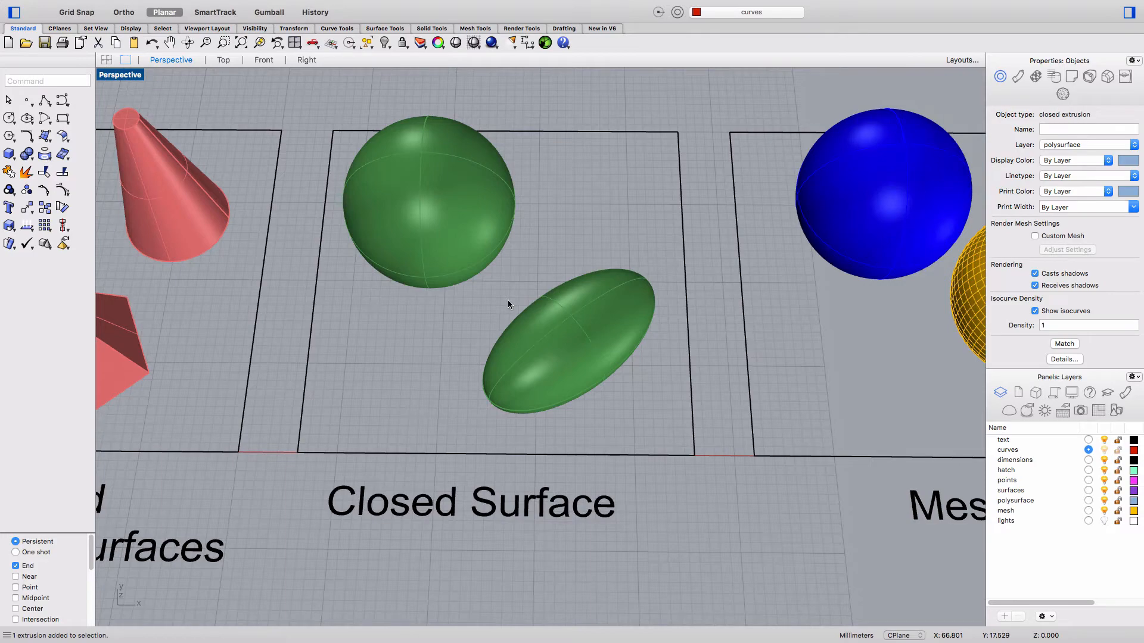
# Step: Select the green sphere to see Object type: closed surface on the surfaces layer
pyautogui.click(429, 196)
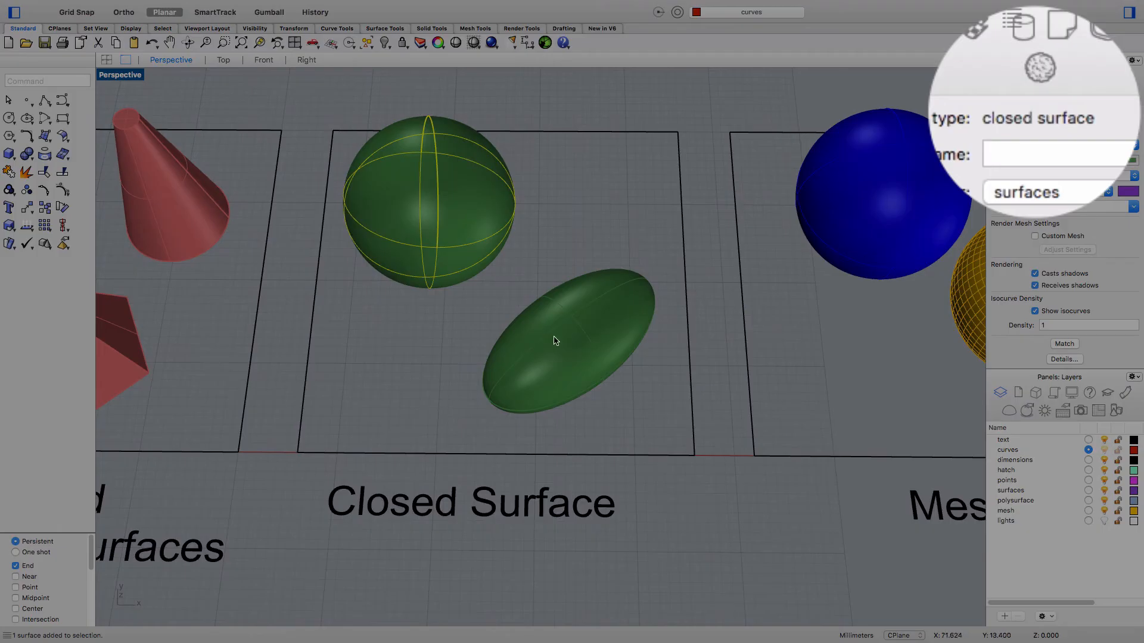
pyautogui.click(570, 340)
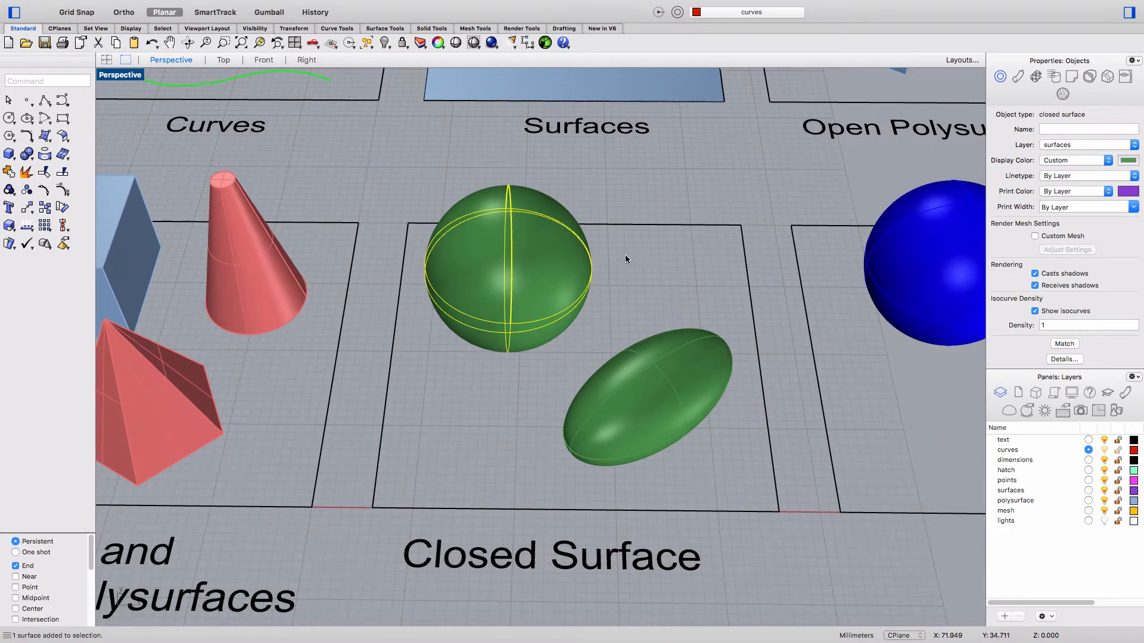
pyautogui.moveTo(639, 253)
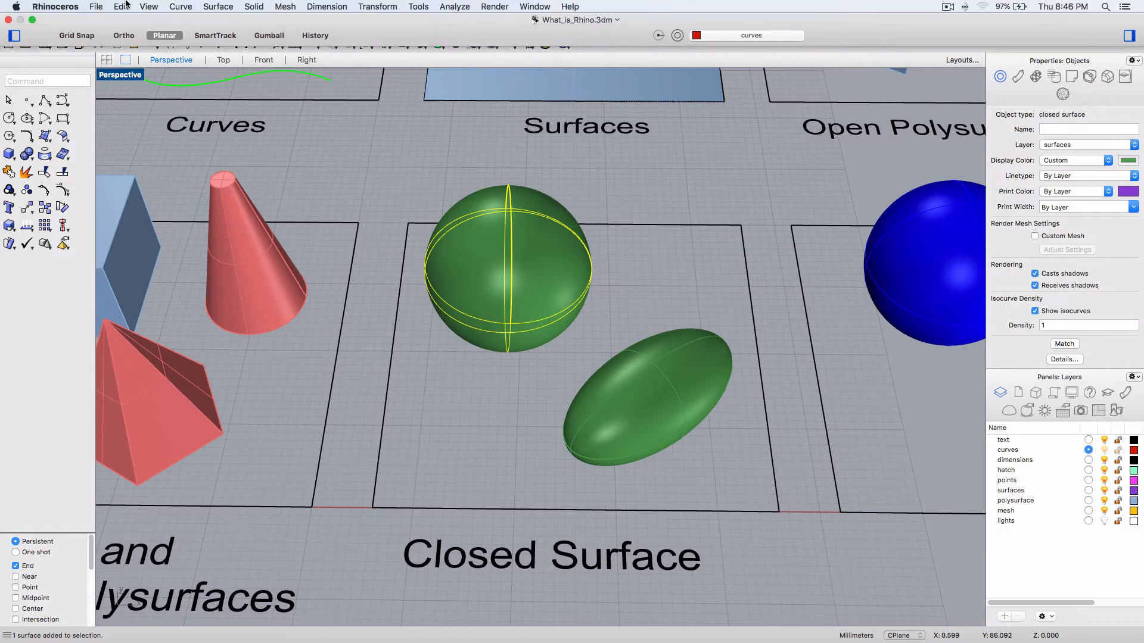
# Step: Turn on the sphere's control points with Edit > Control Points > Control Points On (F10)
pyautogui.click(121, 7)
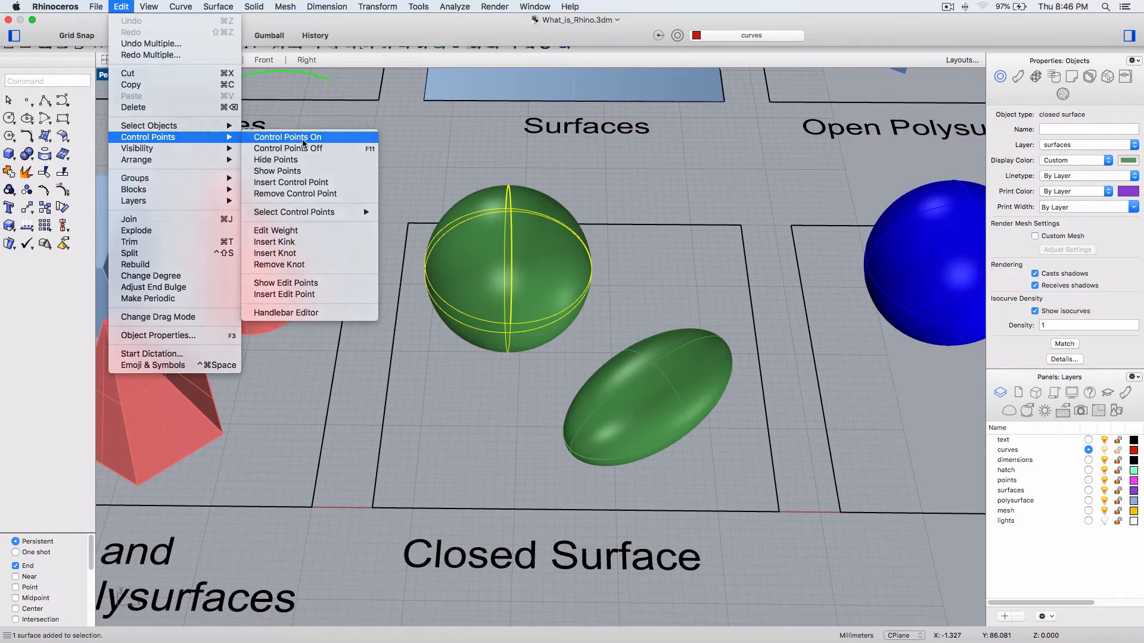
pyautogui.click(287, 137)
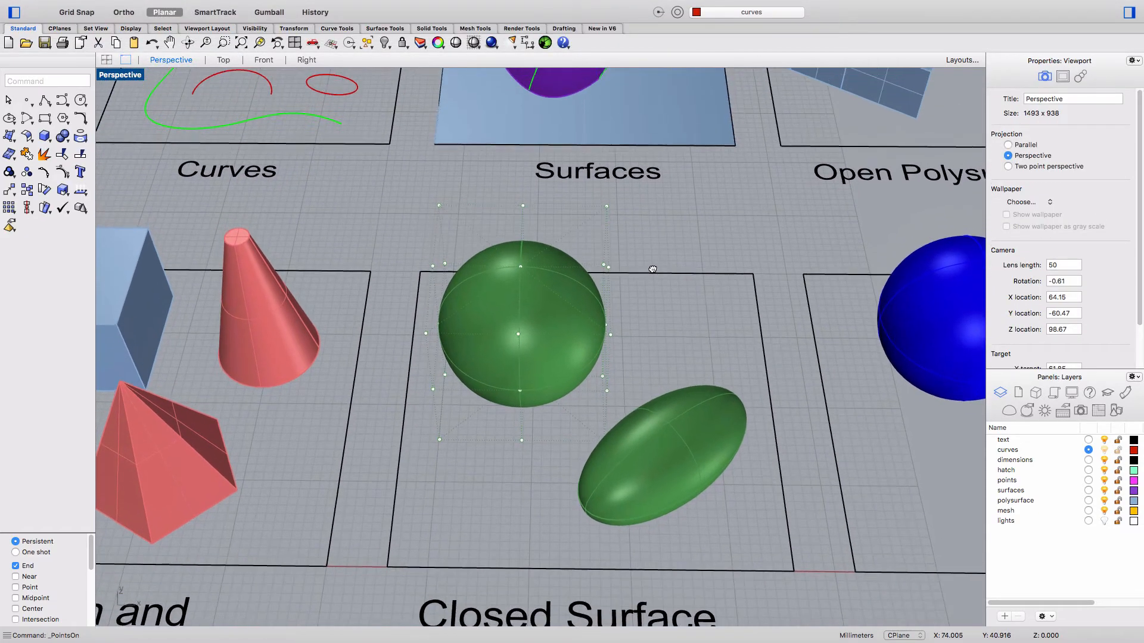
pyautogui.moveTo(652, 268); pyautogui.dragTo(649, 321)
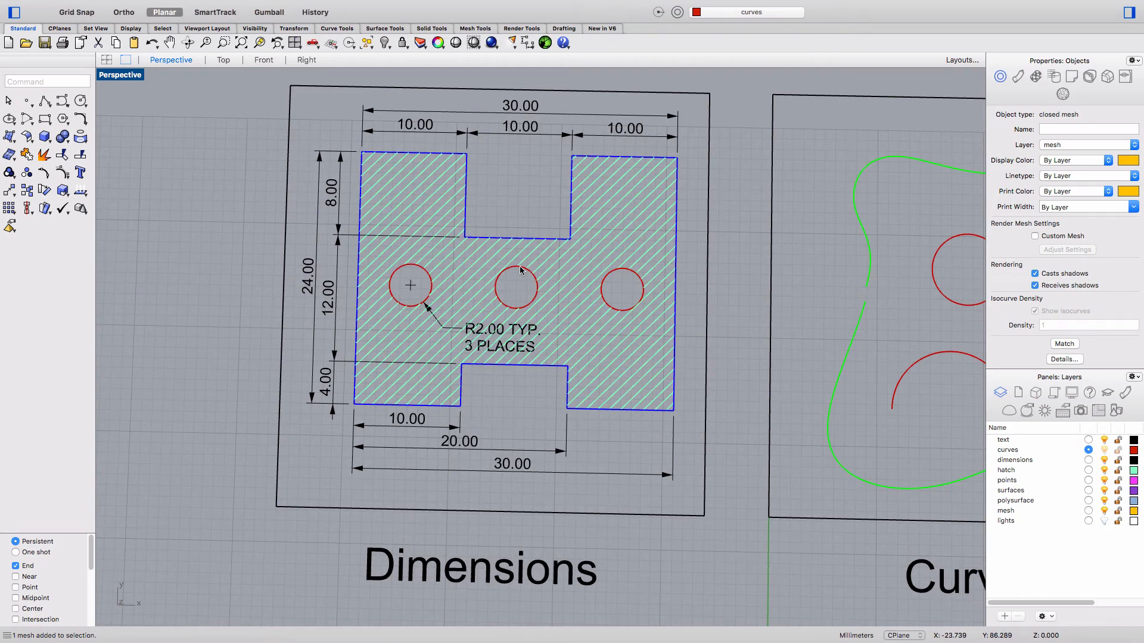
pyautogui.moveTo(512, 164)
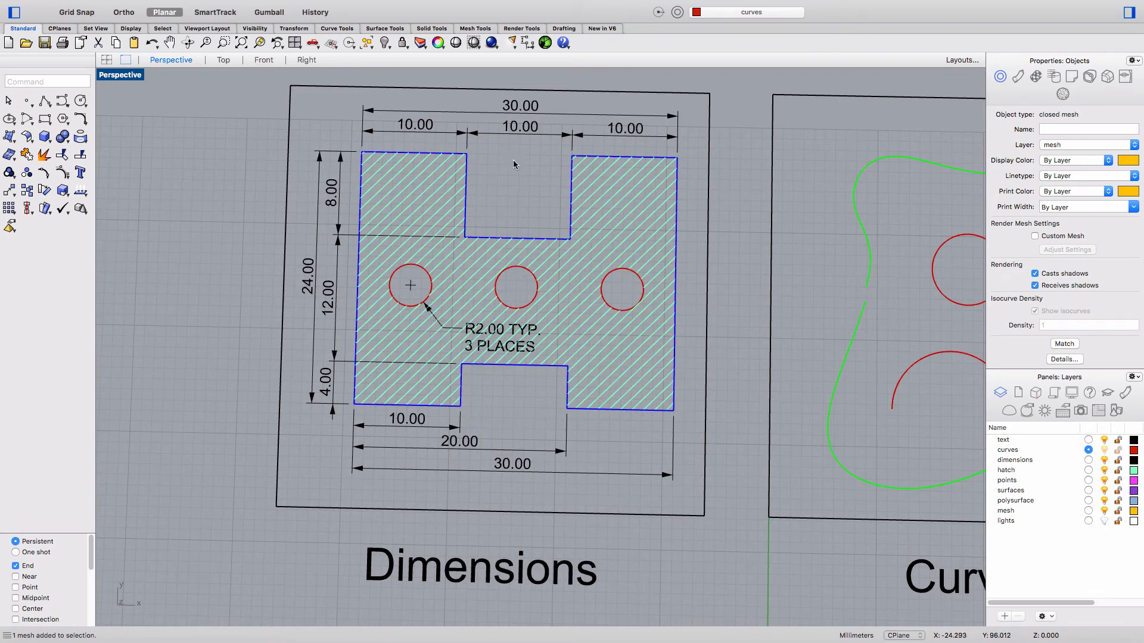
# Step: Select the middle 10.00 and overall 30.00 dimensions to see Properties: Linear Dimension
pyautogui.click(519, 129)
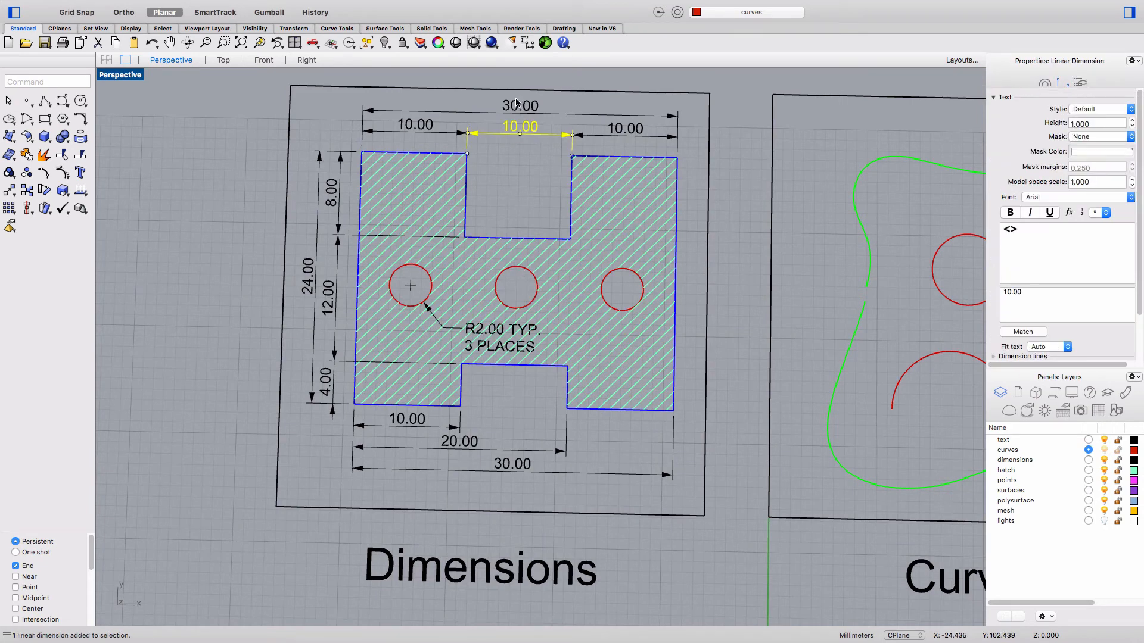
pyautogui.click(519, 105)
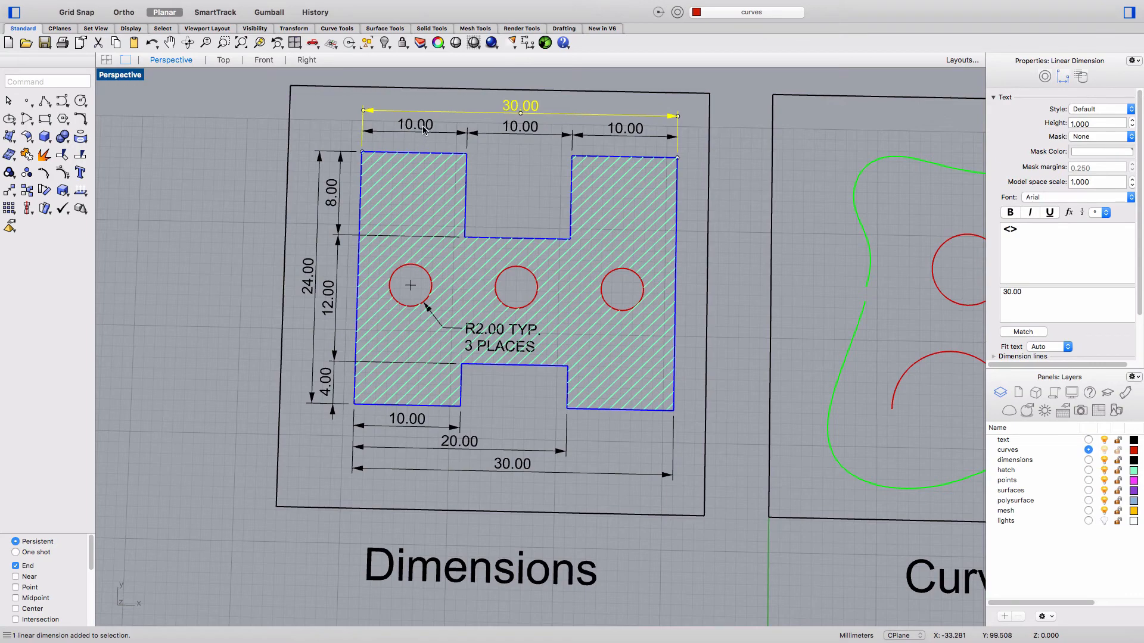